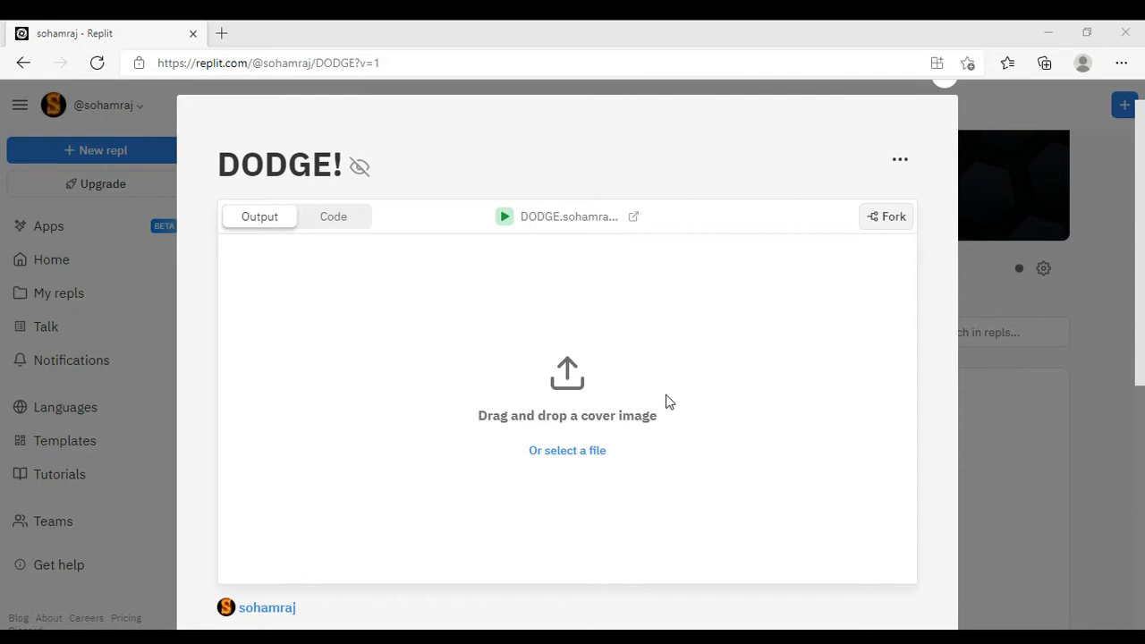
{"action": "mouse_move", "coordinate": [496, 247]}
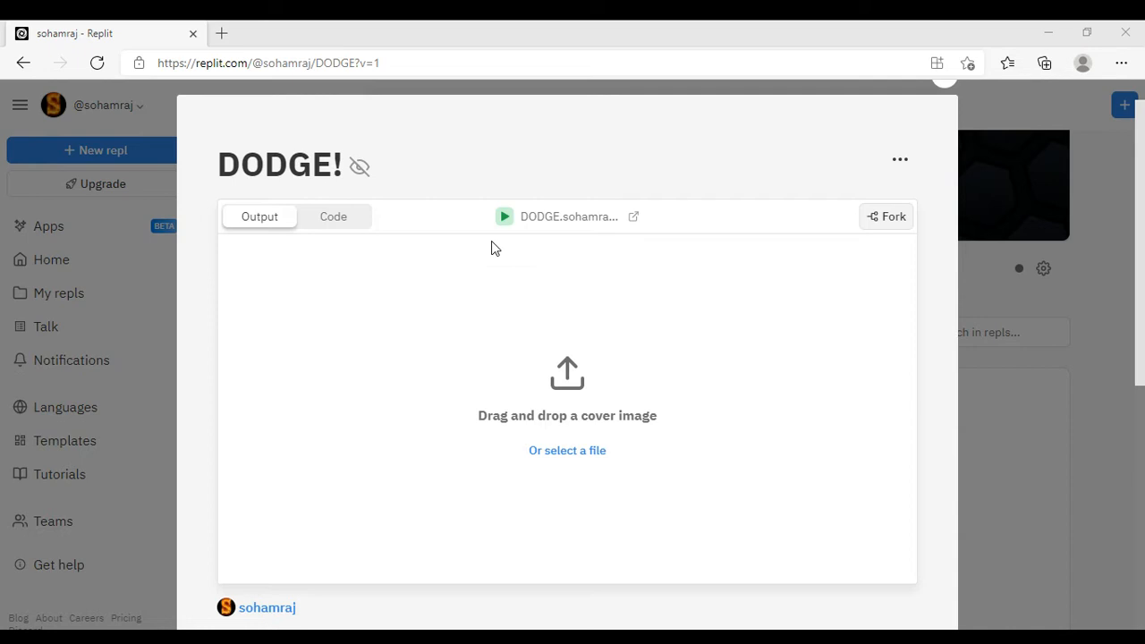
{"action": "mouse_move", "coordinate": [307, 276]}
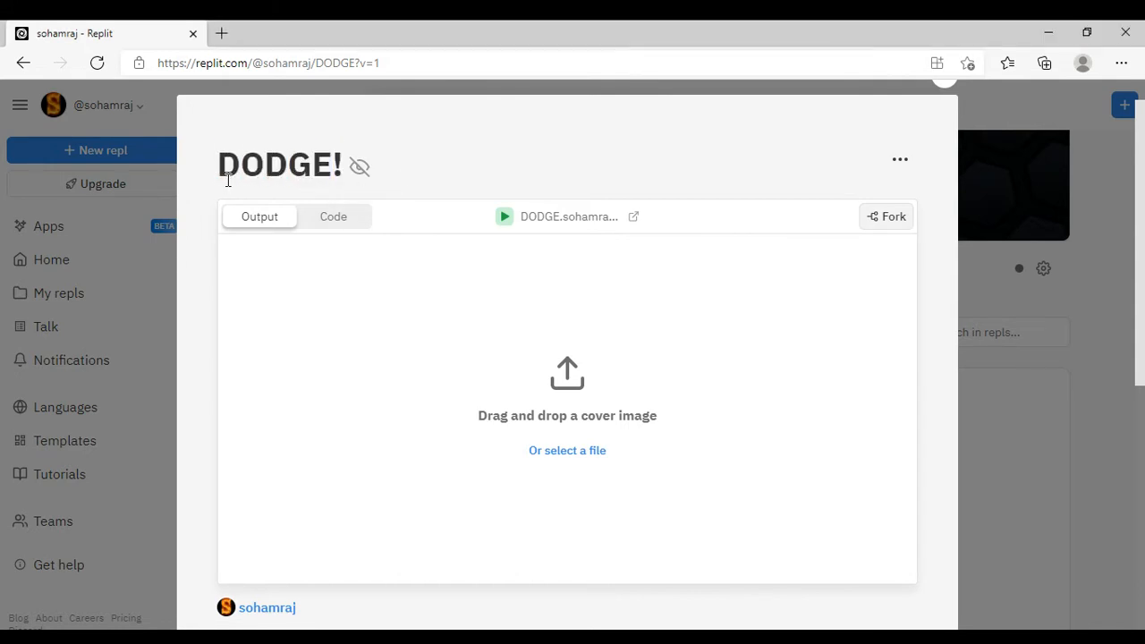
{"action": "mouse_move", "coordinate": [497, 222]}
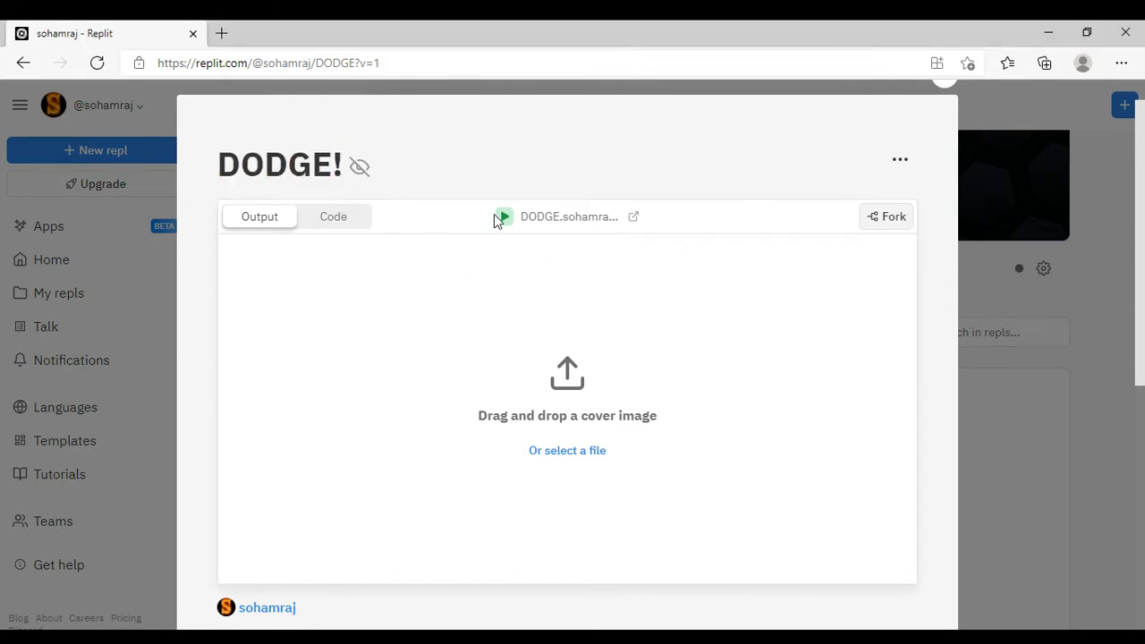
Run and restart the DODGE! game repeatedly, dodging meteors until the You Died screen shows 97%
{"action": "left_click", "coordinate": [501, 216]}
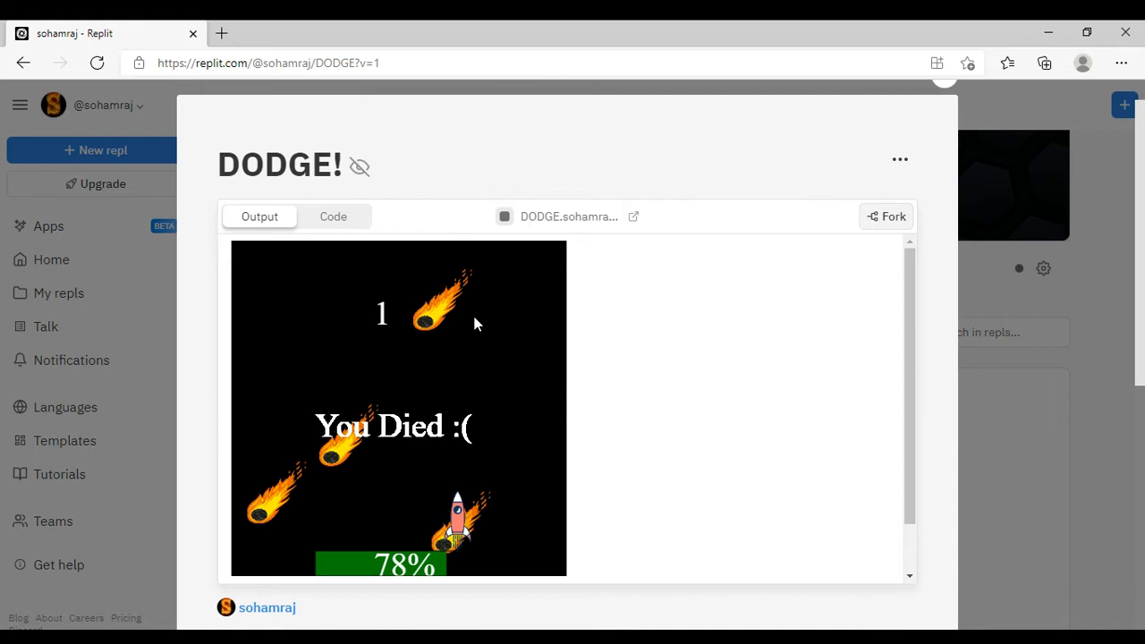
{"action": "mouse_move", "coordinate": [573, 384]}
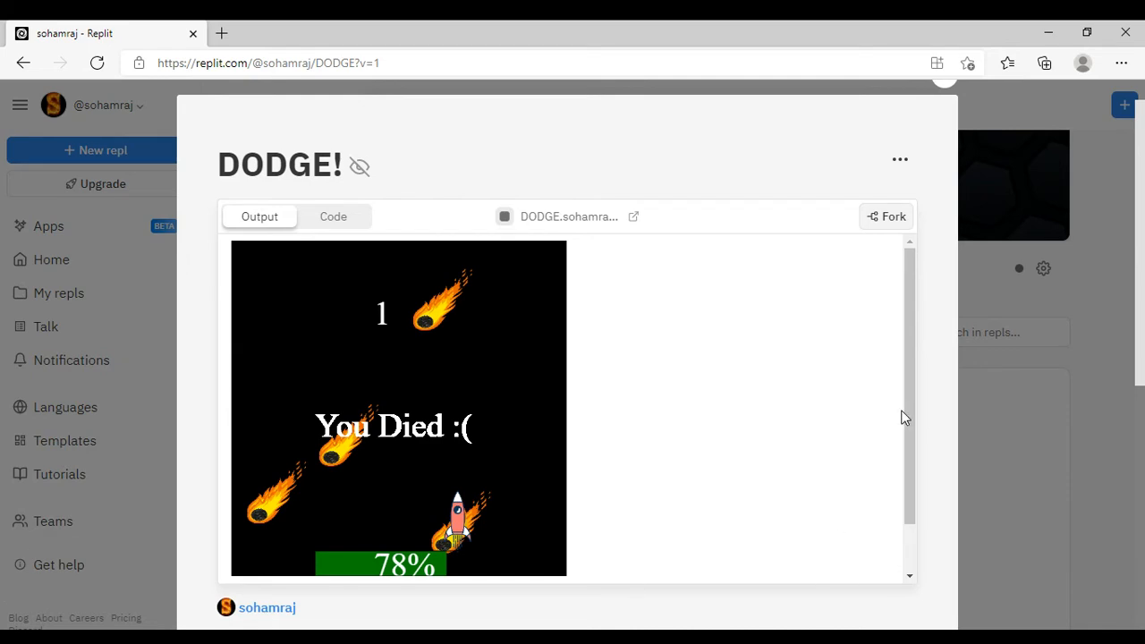
{"action": "left_click", "coordinate": [504, 217]}
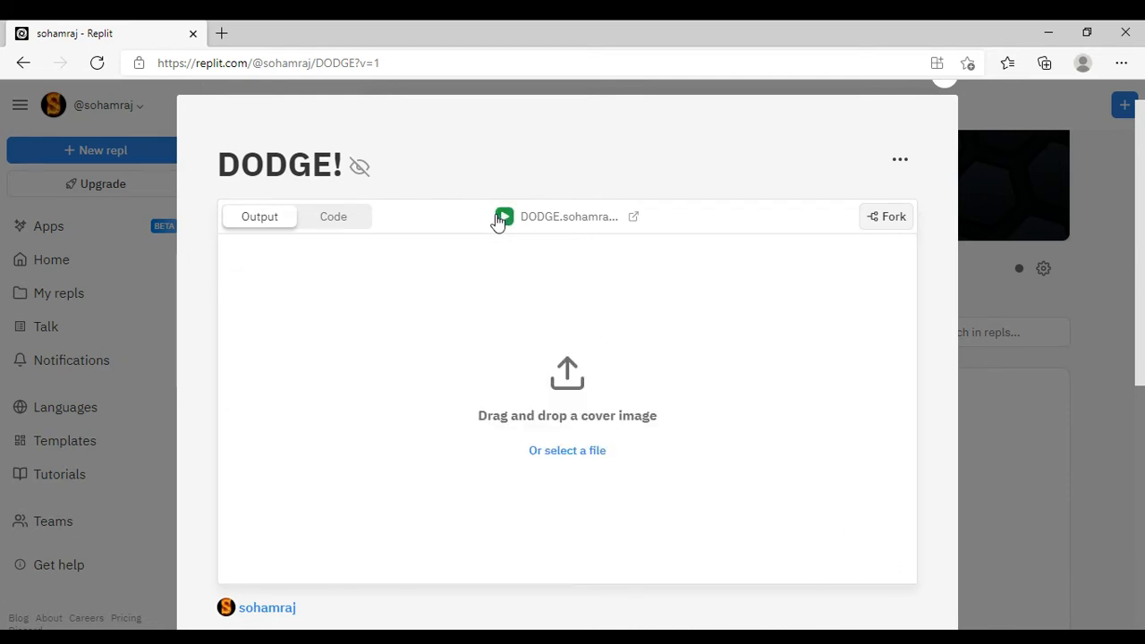
{"action": "left_click", "coordinate": [505, 217]}
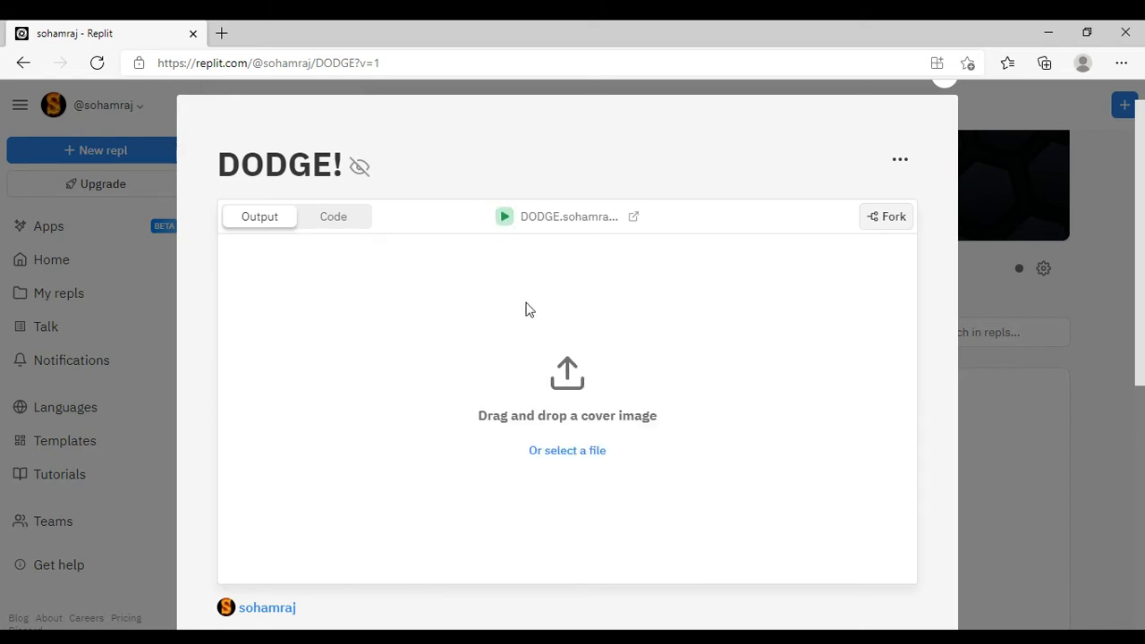
{"action": "mouse_move", "coordinate": [523, 224]}
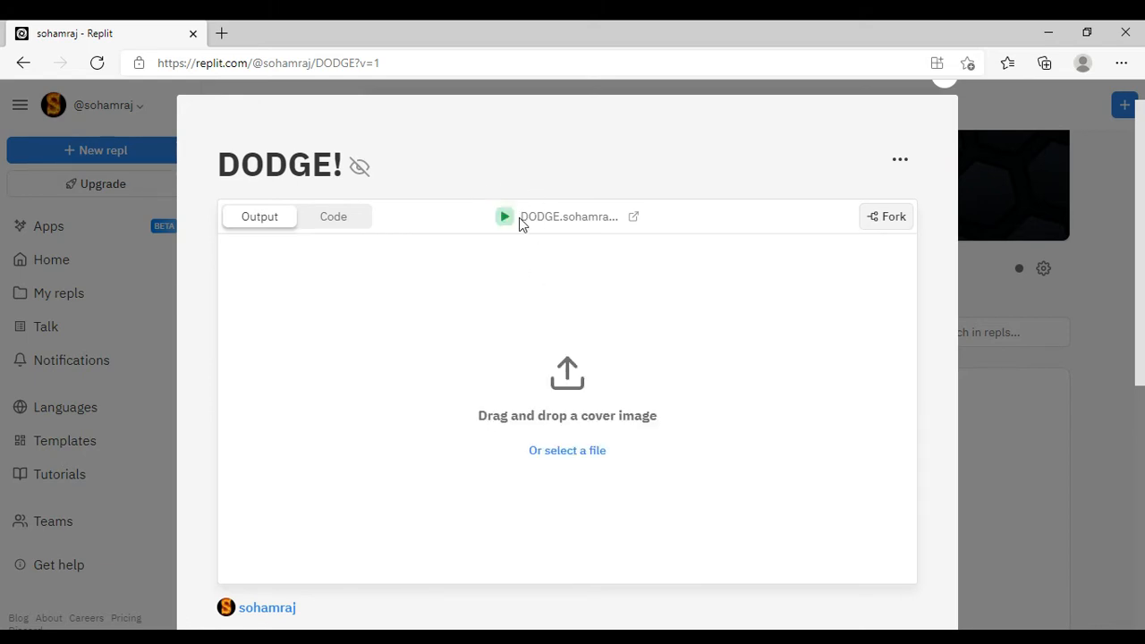
{"action": "left_click", "coordinate": [505, 217]}
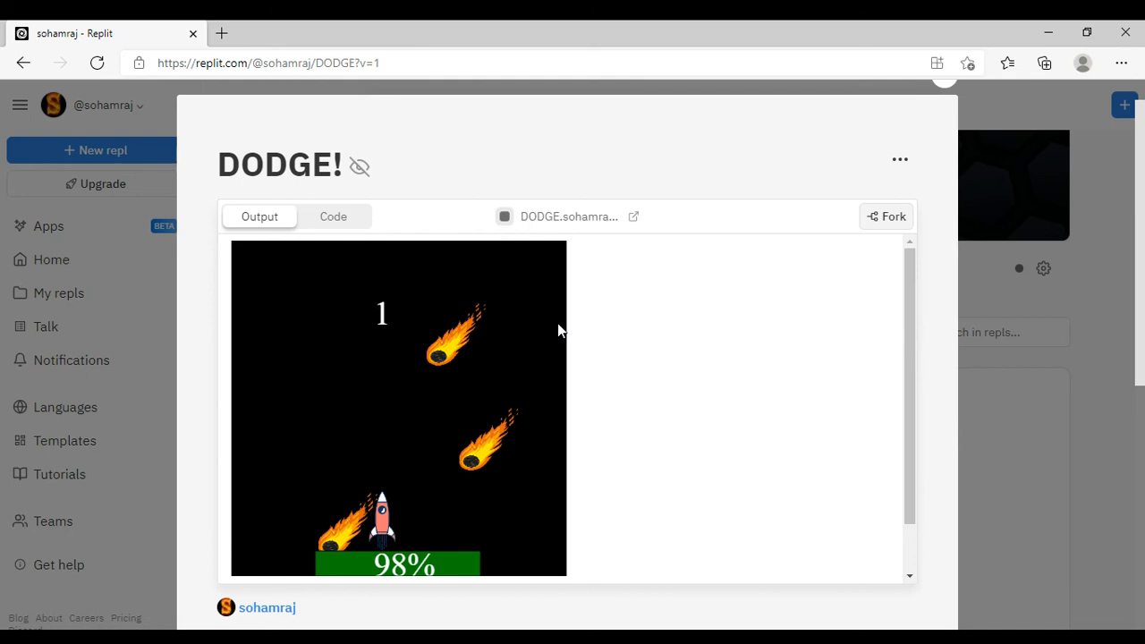
{"action": "mouse_move", "coordinate": [426, 254]}
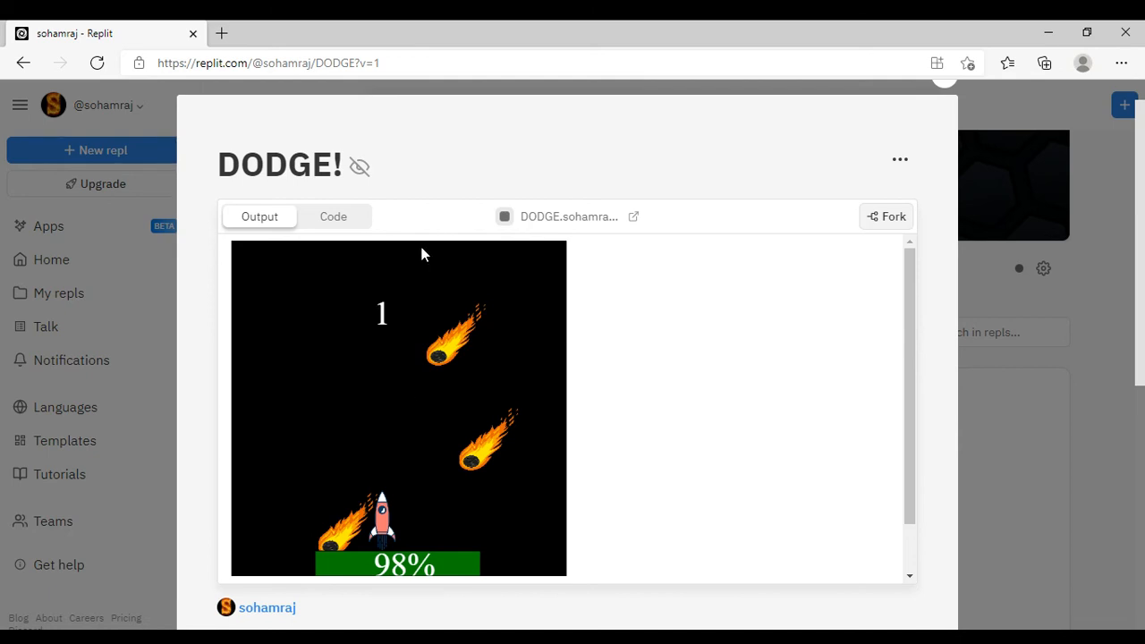
{"action": "mouse_move", "coordinate": [414, 404]}
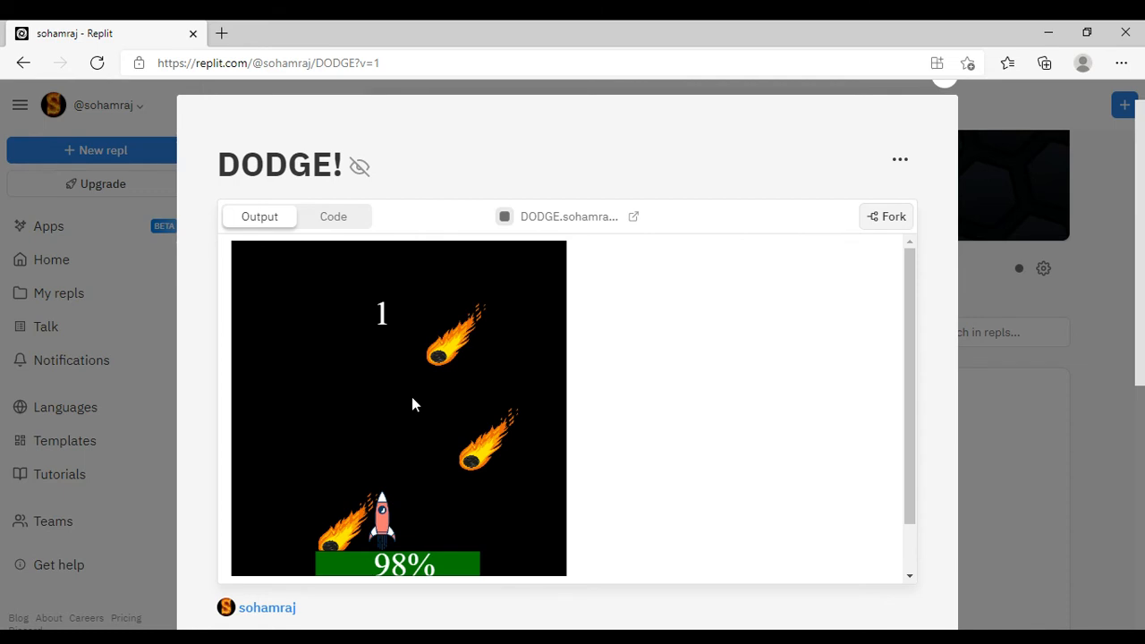
{"action": "mouse_move", "coordinate": [510, 202]}
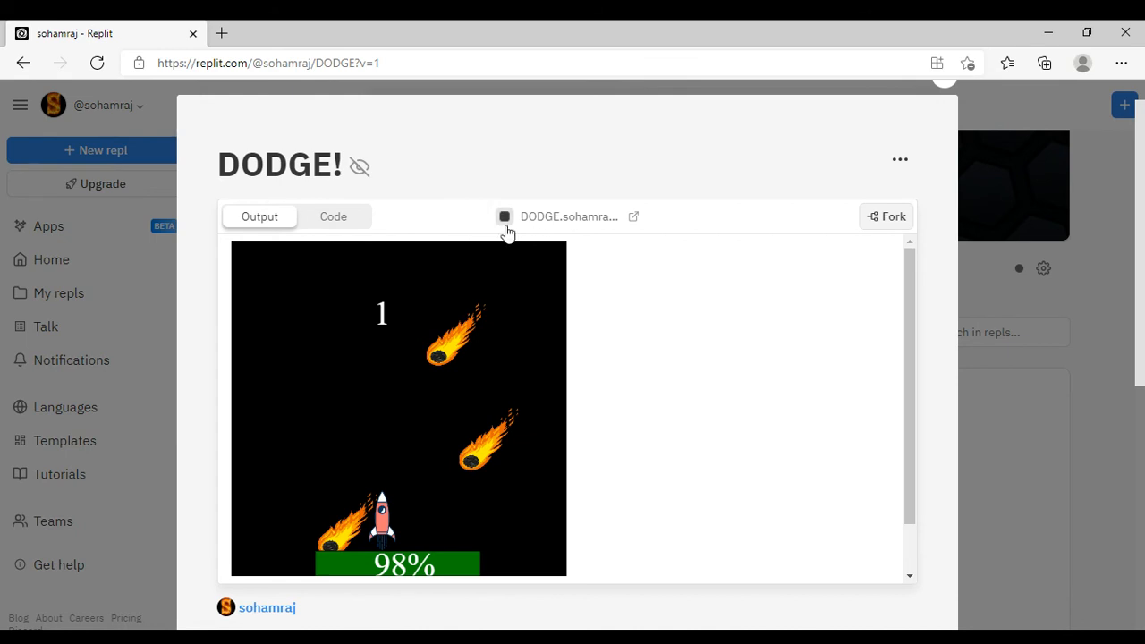
{"action": "left_click", "coordinate": [505, 217]}
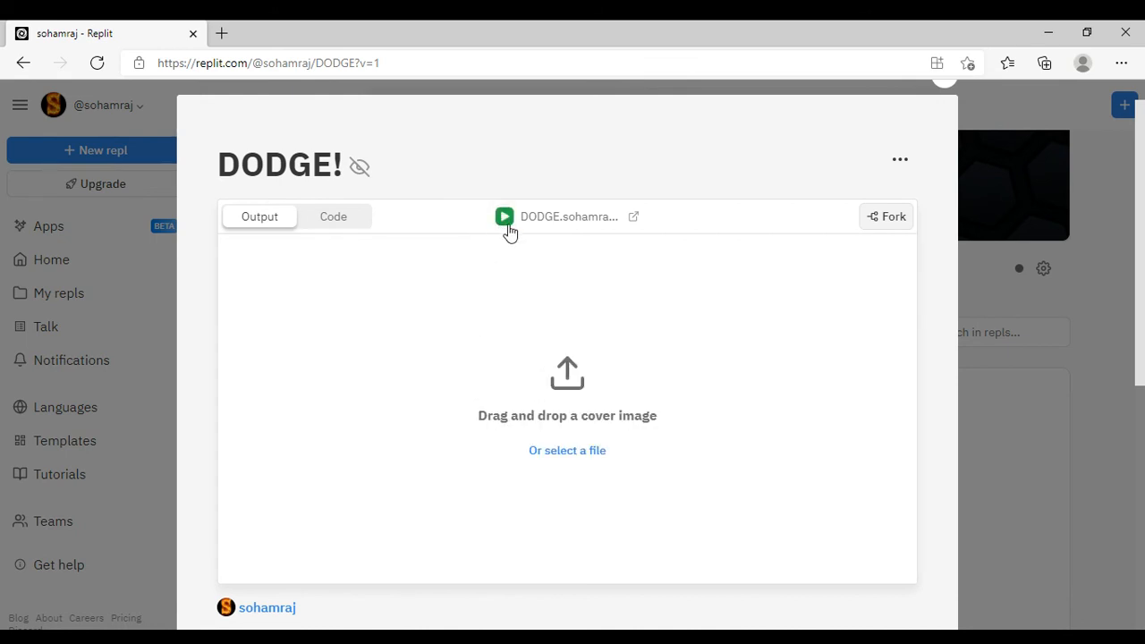
{"action": "left_click", "coordinate": [505, 216]}
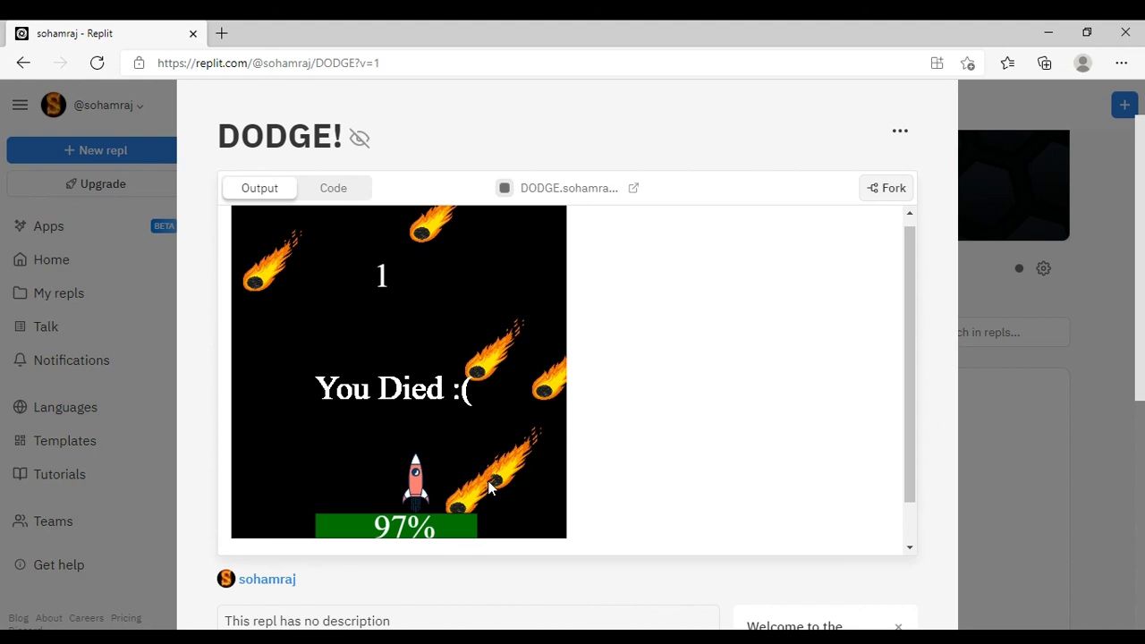
{"action": "mouse_move", "coordinate": [465, 234]}
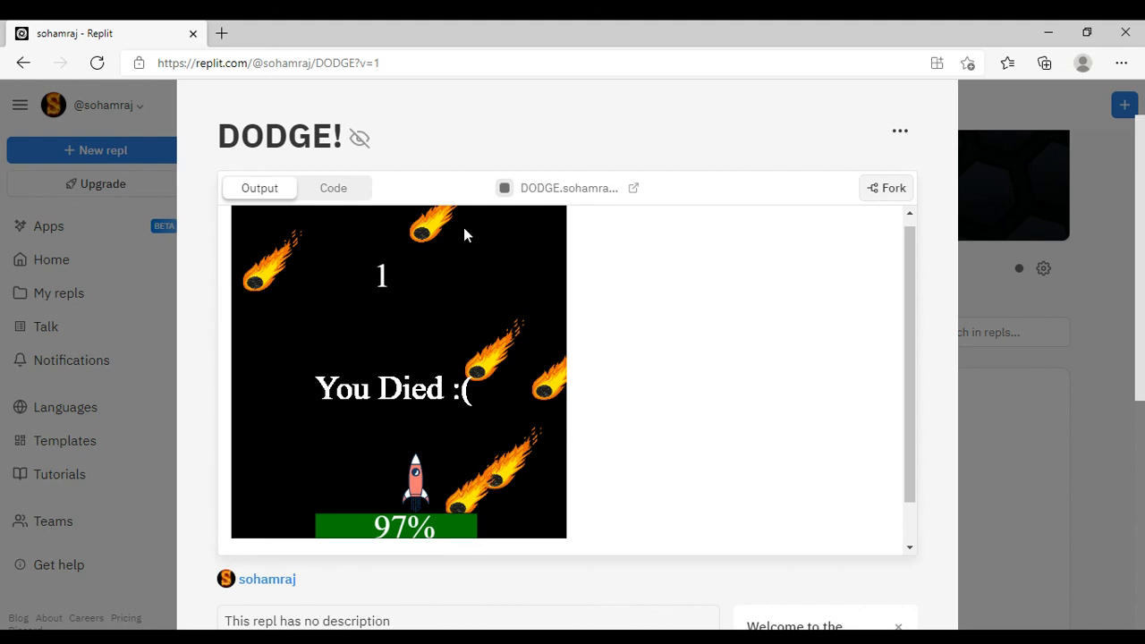